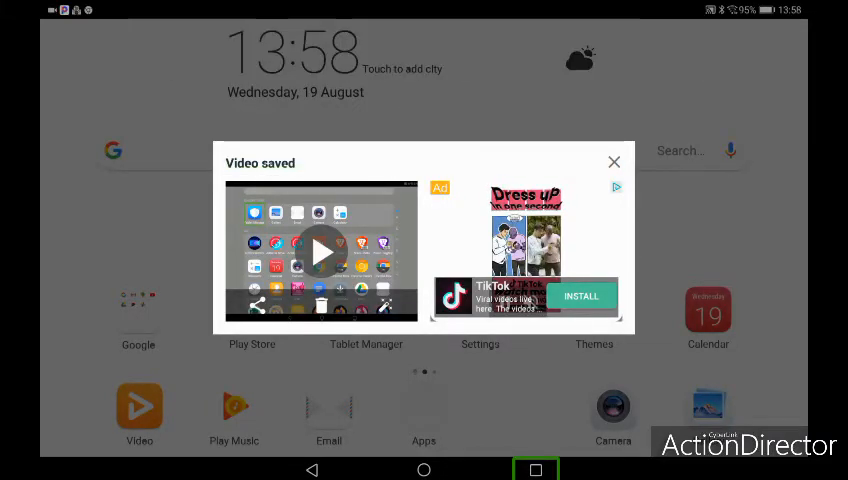
Clear all recent apps from the Recents screen on the Huawei tablet.
left_click(535, 469)
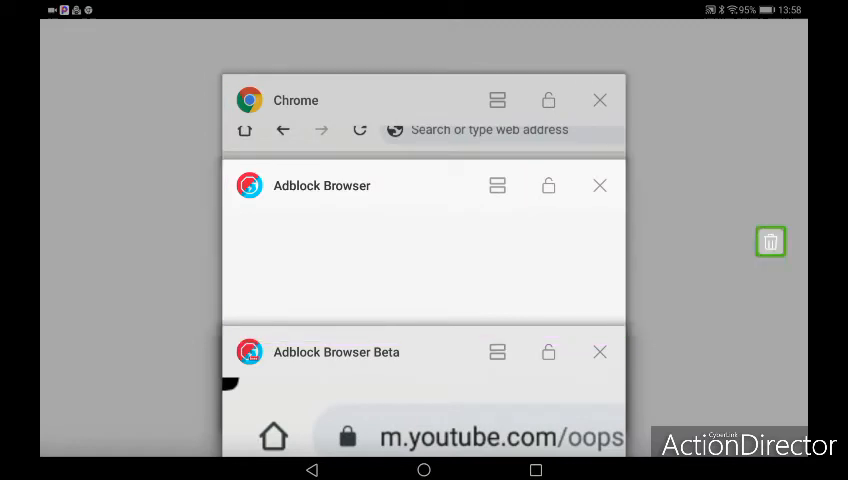
left_click(770, 241)
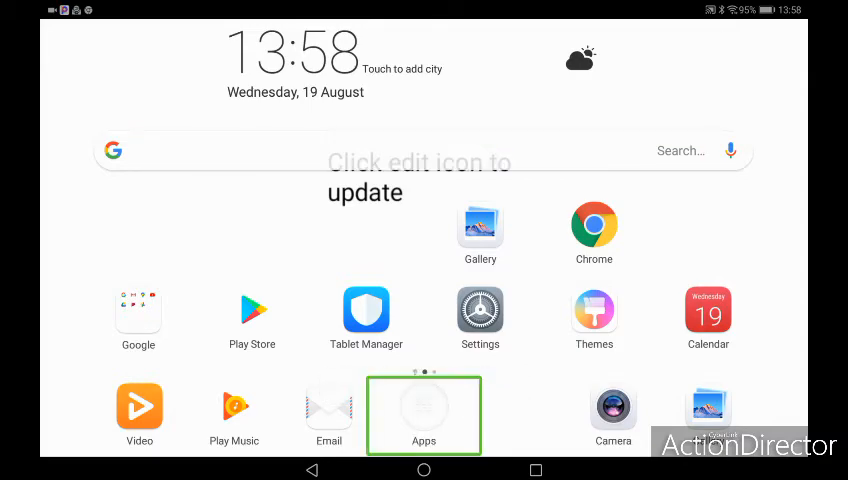
Launch Brave Beta from the apps drawer.
left_click(423, 408)
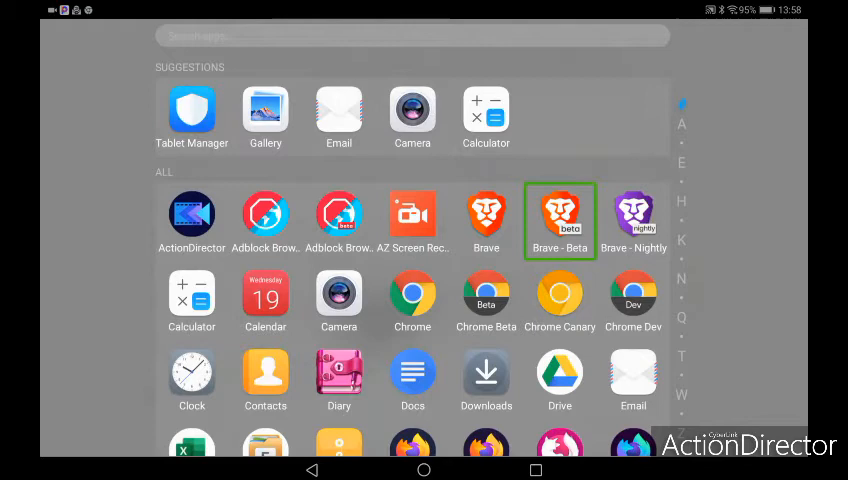
left_click(633, 215)
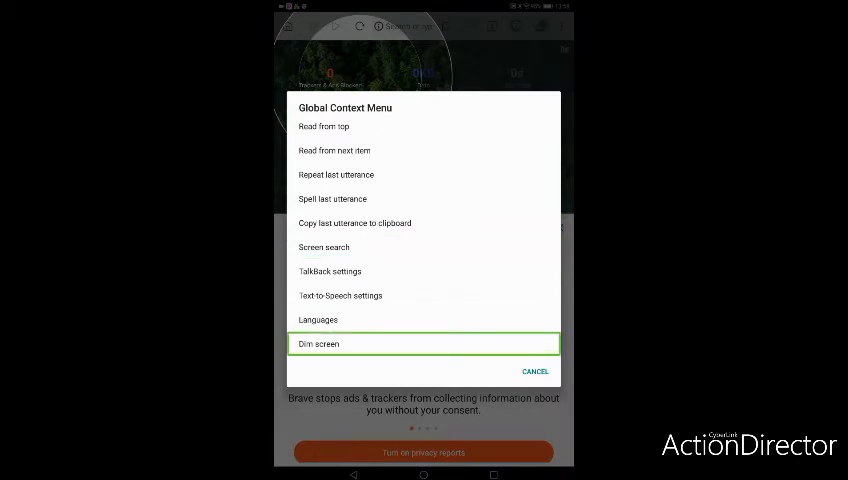
mouse_move(535, 371)
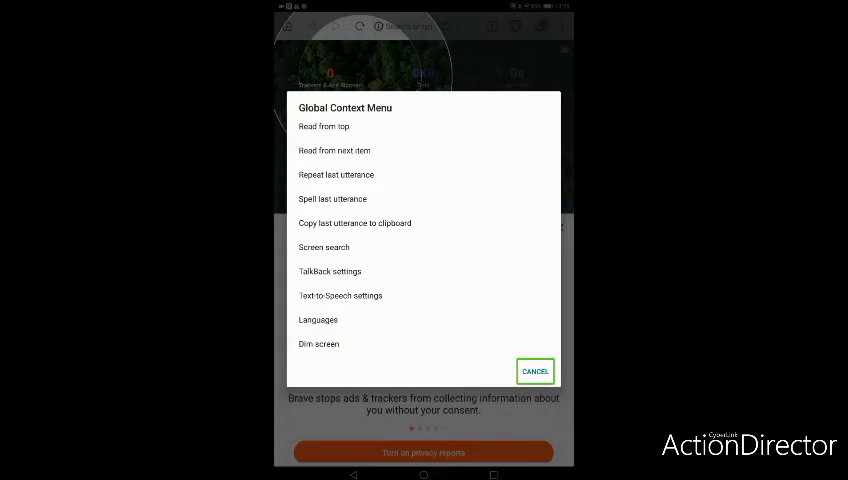
Dismiss the TalkBack context menu showing over Brave.
left_click(535, 371)
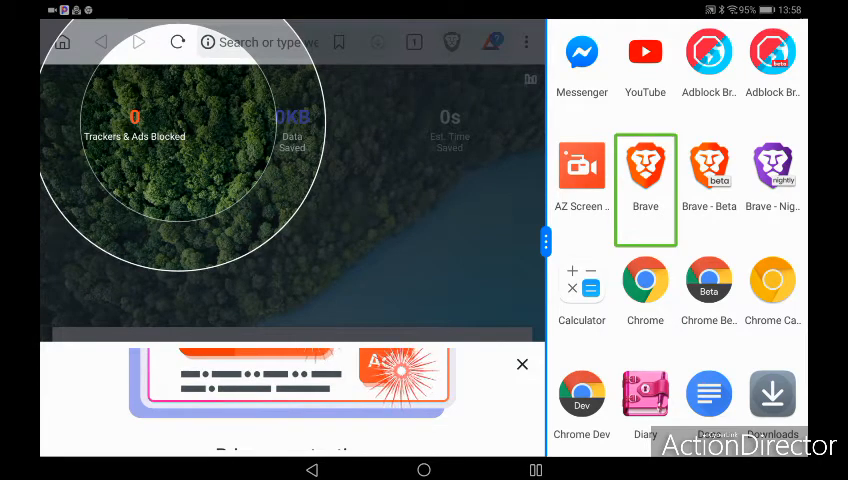
Launch the second Brave browser in the right half of the split screen.
left_click(708, 166)
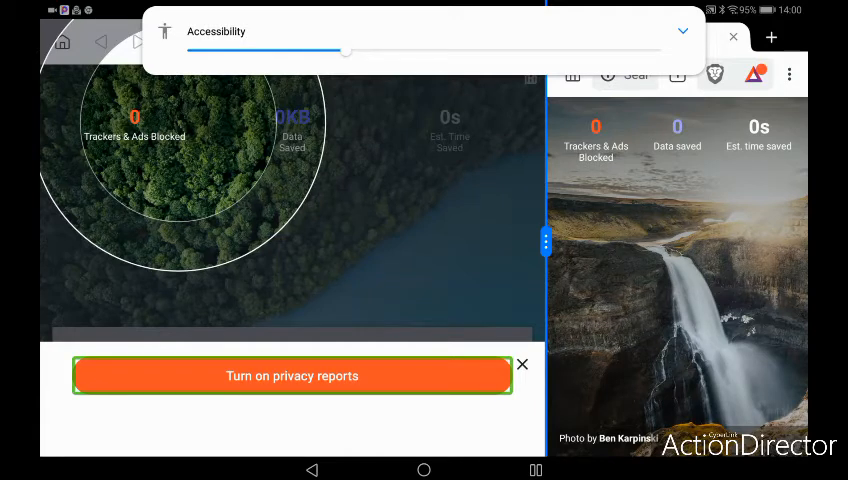
Turn on privacy reports in the left browser, then close the privacy reports panel.
left_click(291, 375)
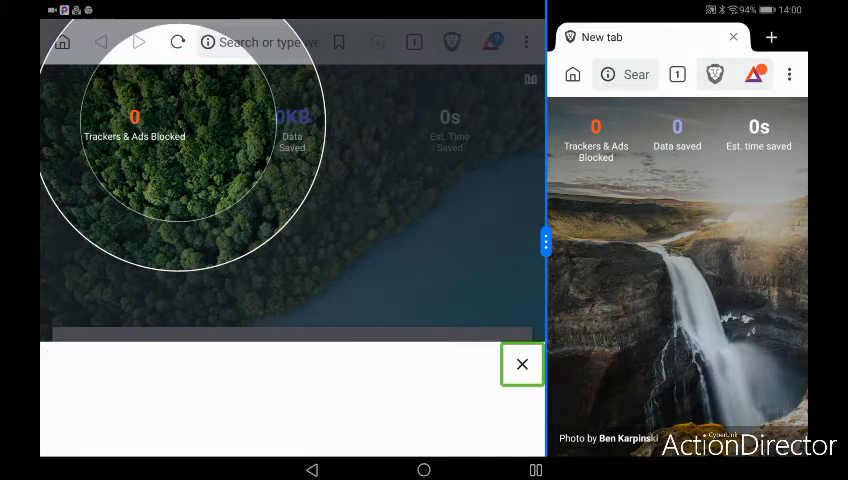
left_click(522, 364)
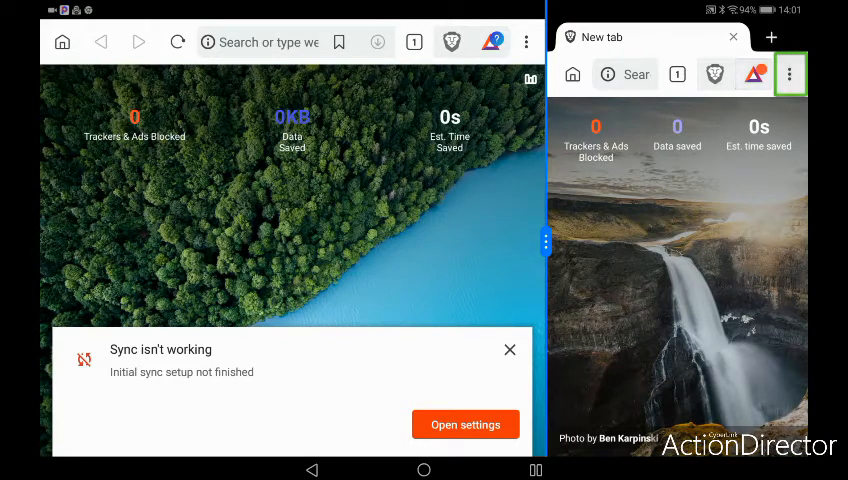
Open a new tab in the right browser, then check Downloads and the Shields panel.
left_click(790, 74)
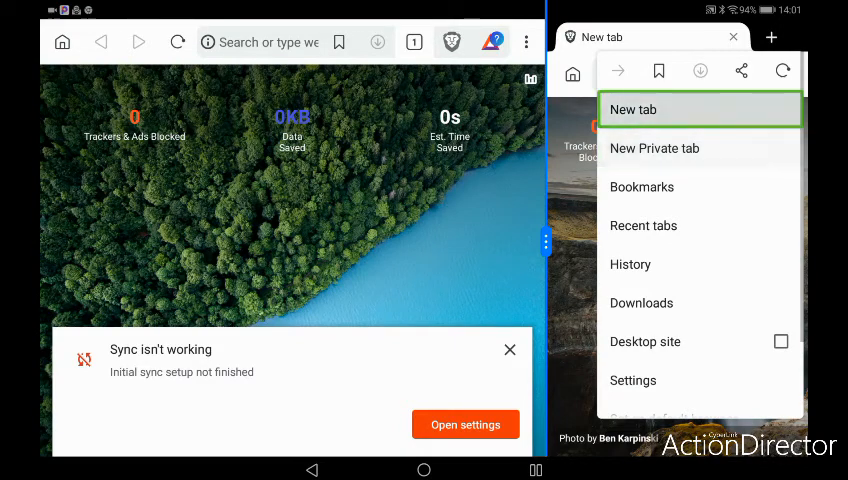
left_click(633, 109)
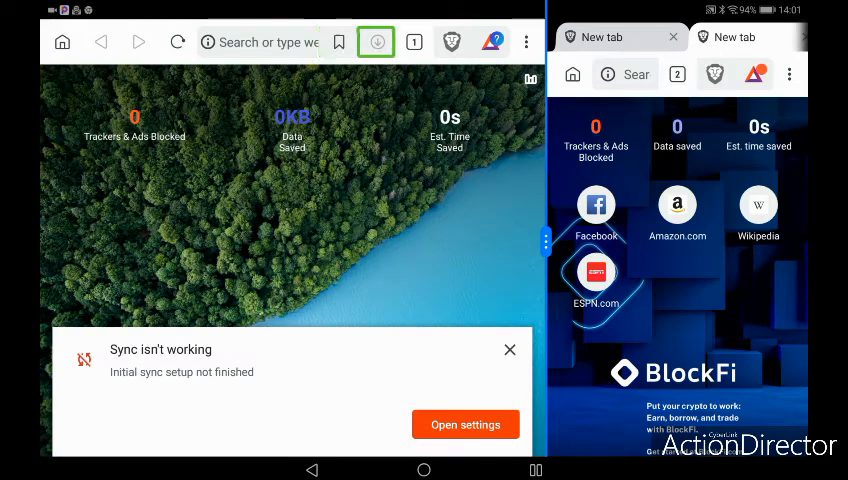
left_click(452, 42)
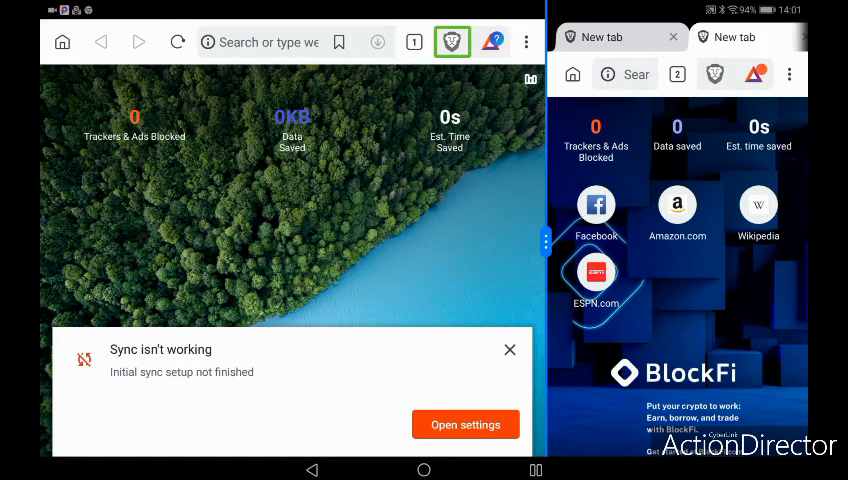
left_click(527, 42)
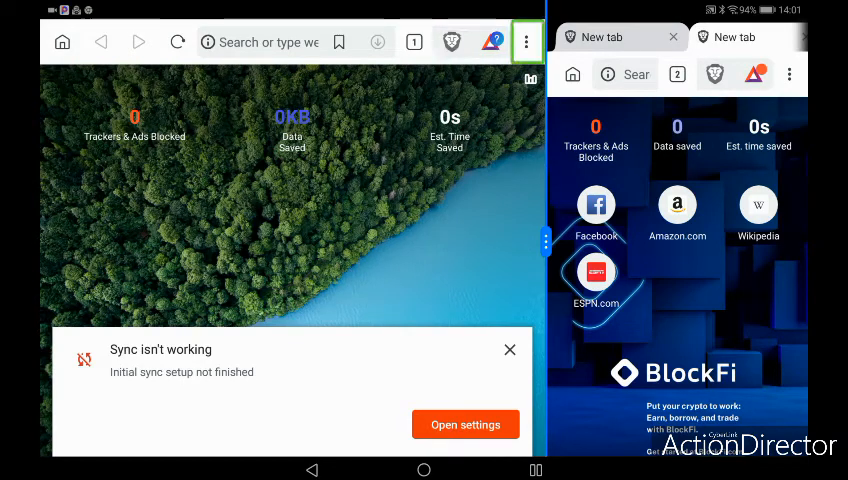
left_click(527, 42)
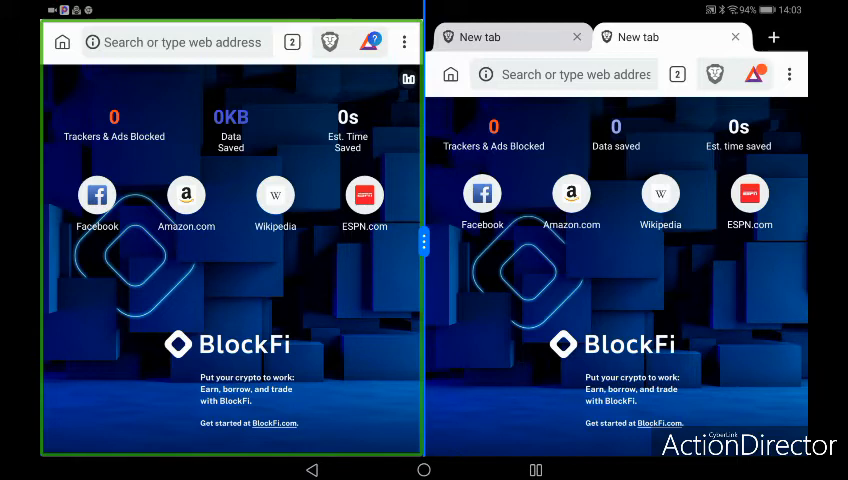
Activate the first browser window, then open the second browser's three-dot menu.
left_click(789, 74)
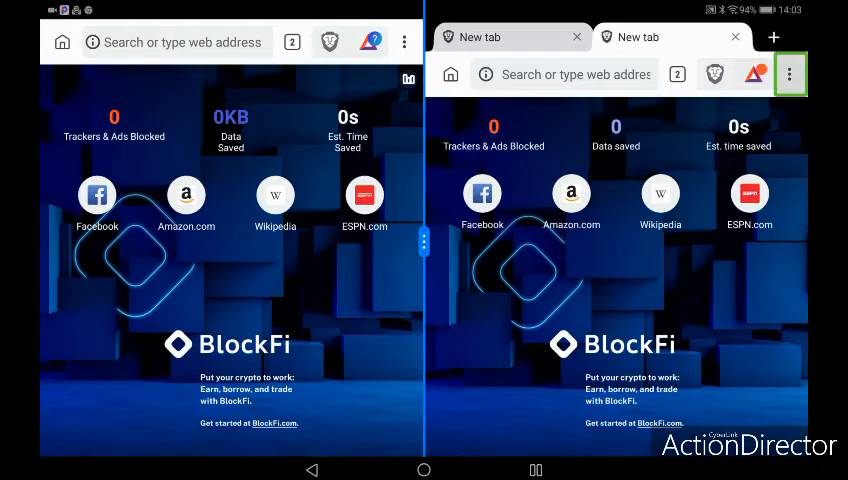
left_click(790, 74)
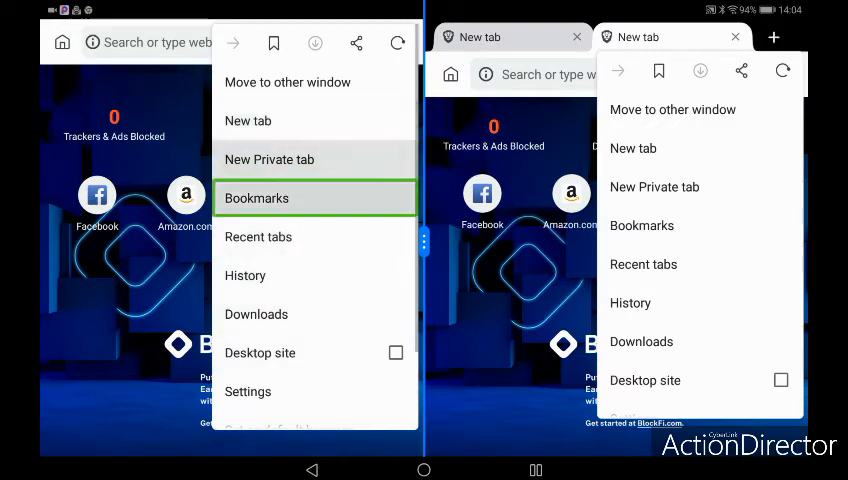
mouse_move(257, 236)
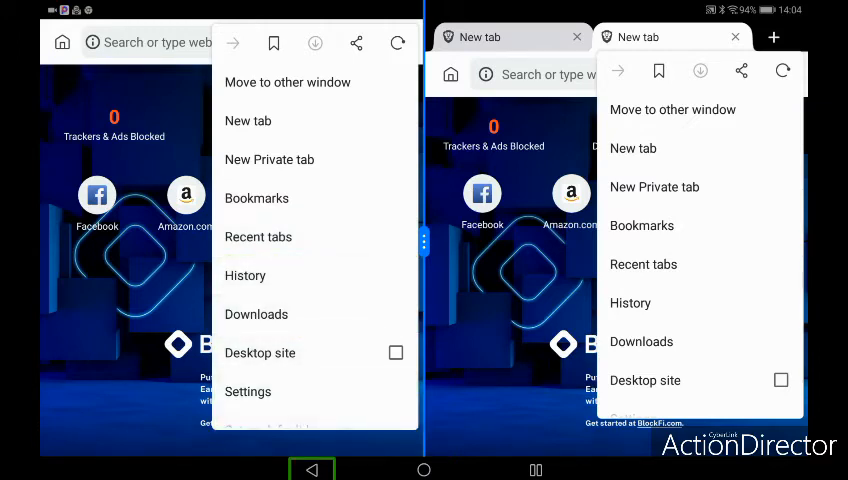
Open the Brave Rewards page in the left browser and reopen its main menu.
left_click(248, 391)
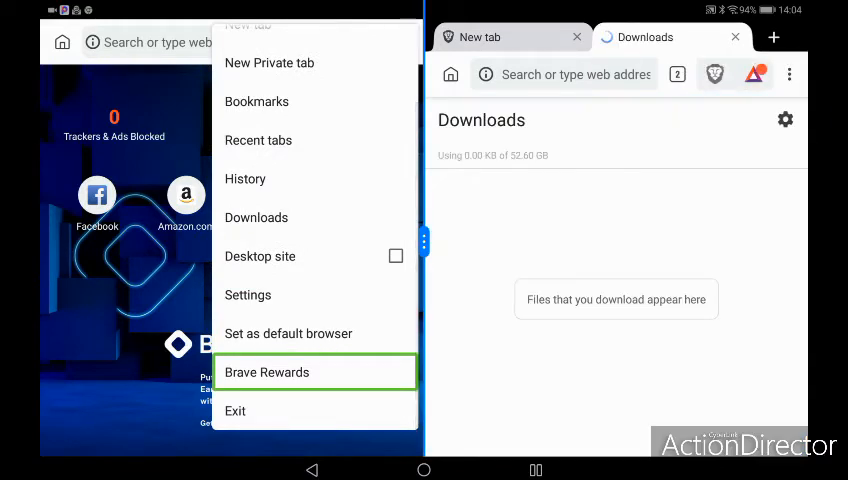
left_click(267, 372)
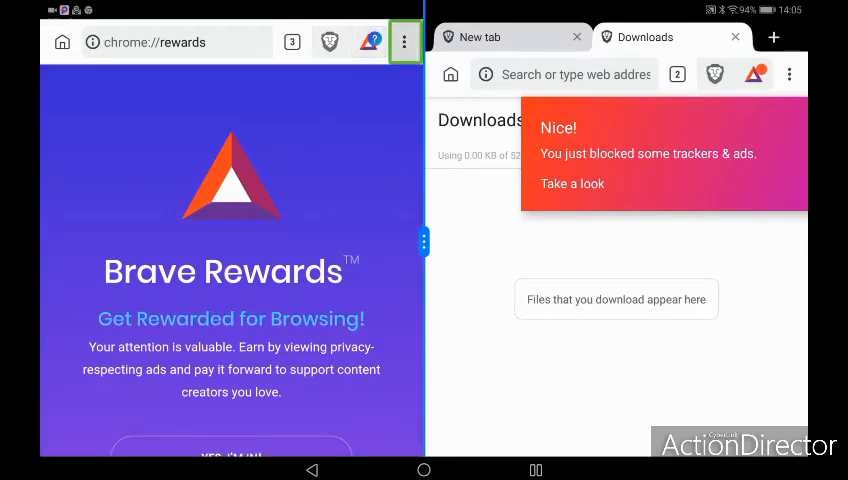
left_click(405, 42)
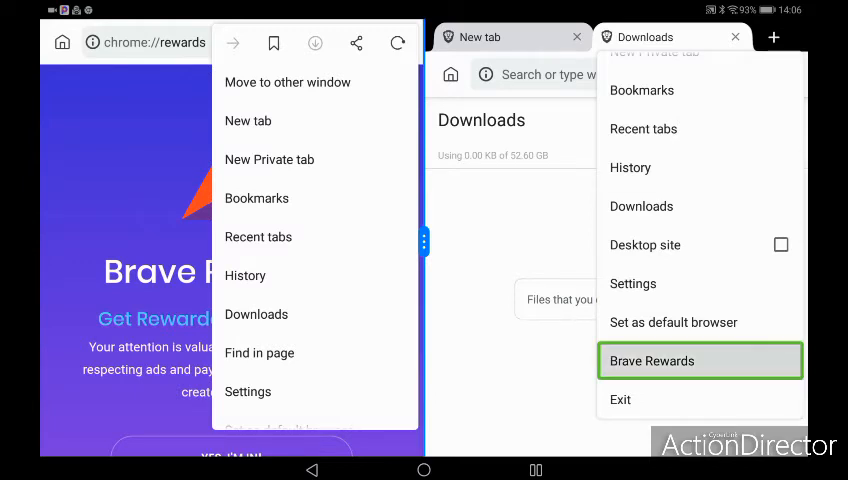
mouse_move(700, 322)
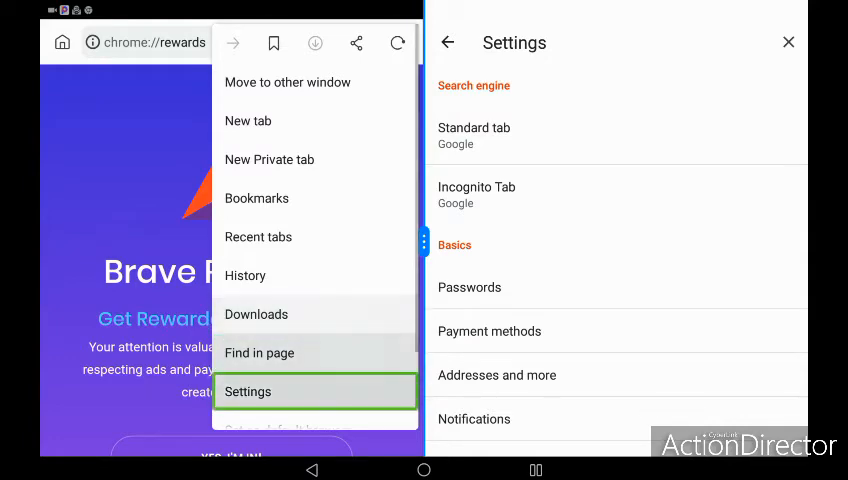
Open Settings from the first browser's three-dot menu.
left_click(248, 391)
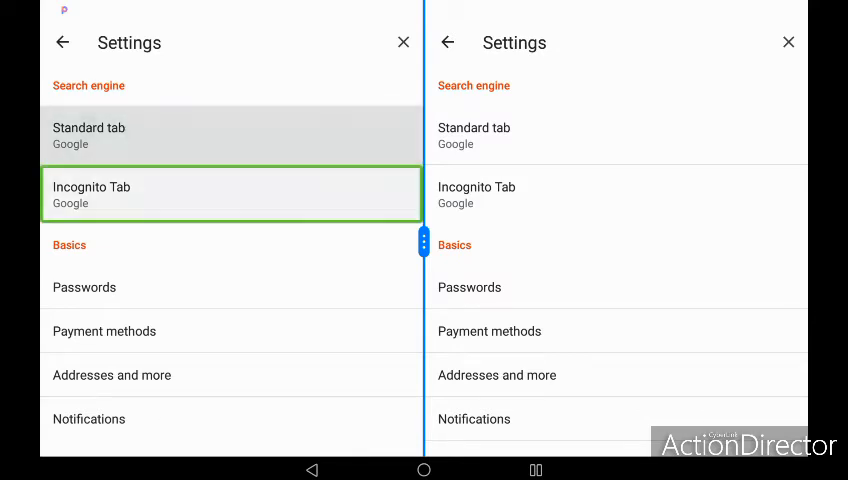
Browse the incognito search engine, Privacy Report and Sync settings, then return to the Settings list.
left_click(230, 135)
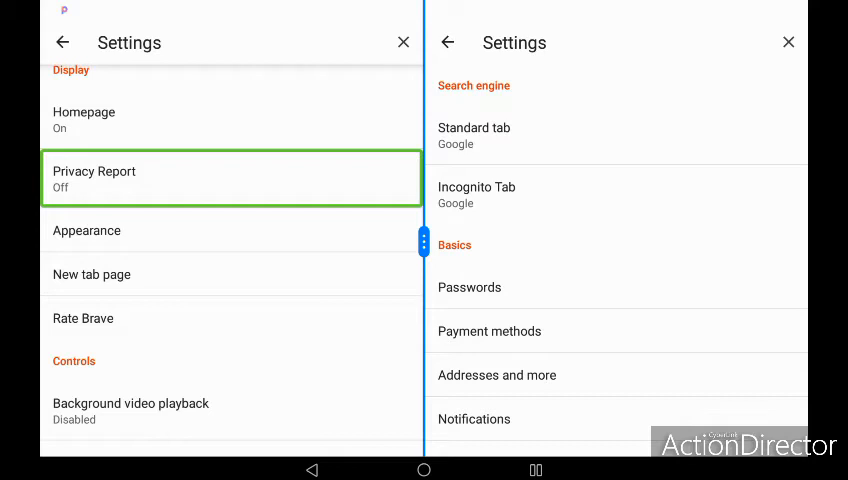
left_click(87, 230)
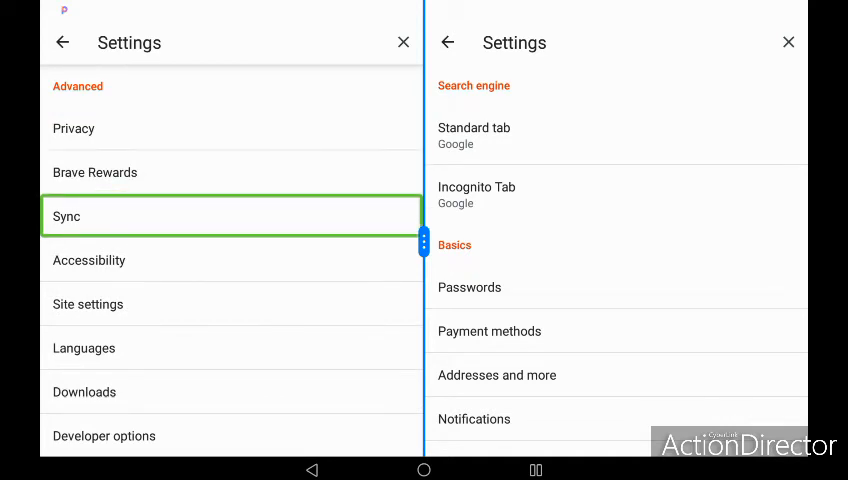
left_click(89, 260)
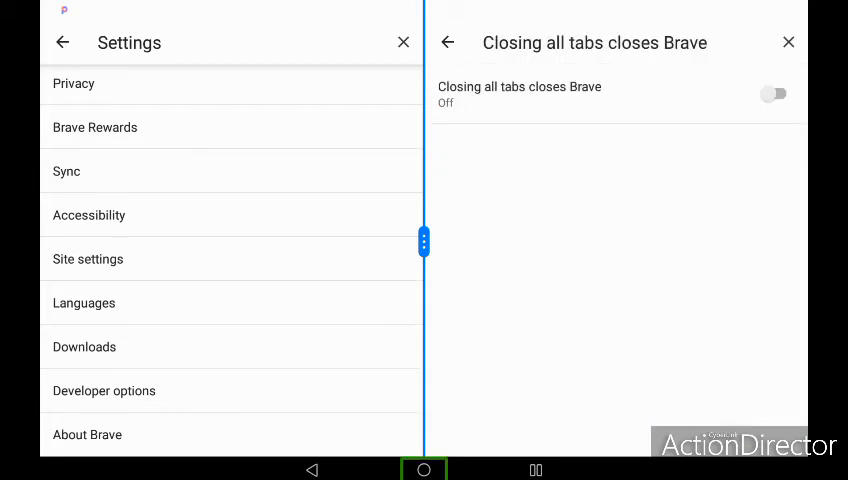
left_click(447, 42)
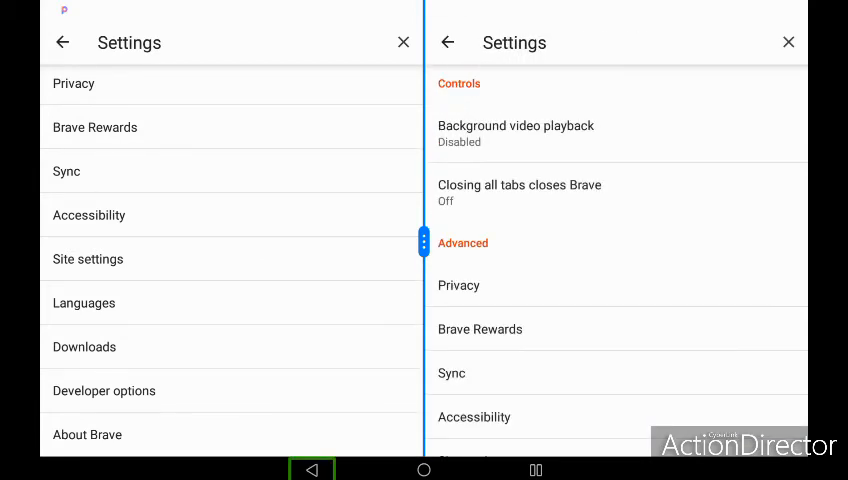
left_click(616, 417)
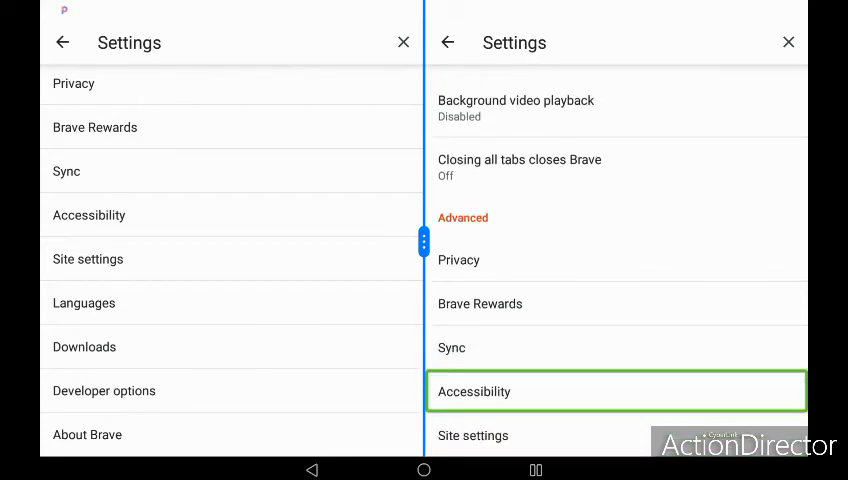
left_click(616, 391)
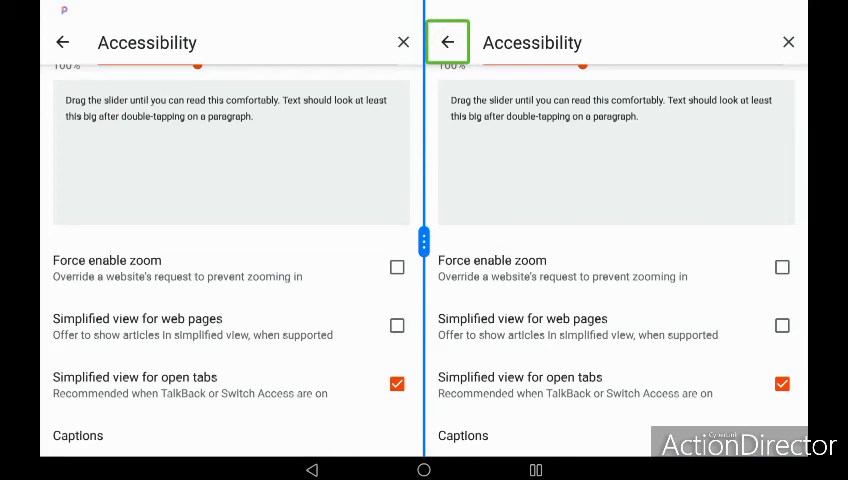
left_click(447, 42)
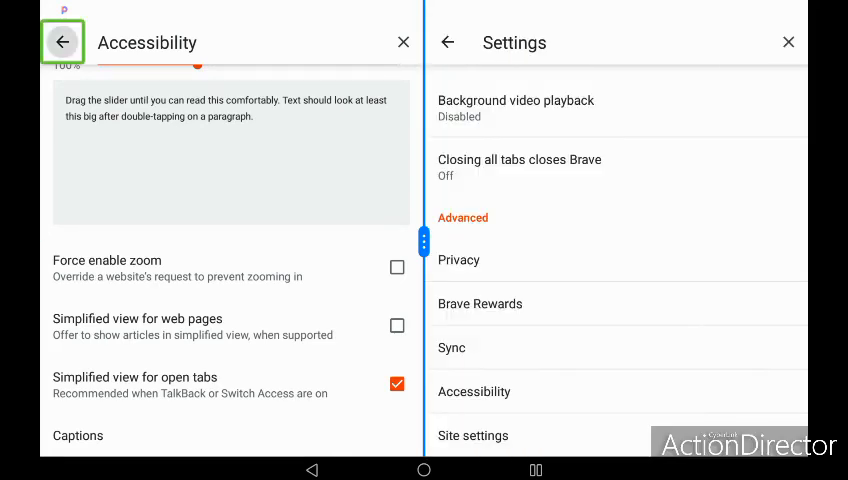
left_click(62, 42)
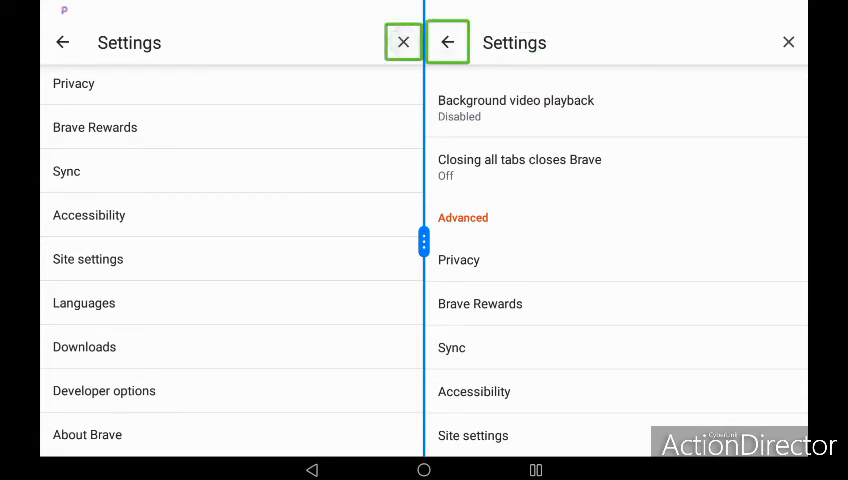
Close Settings in the left Brave window and bring up its browser menu.
left_click(403, 42)
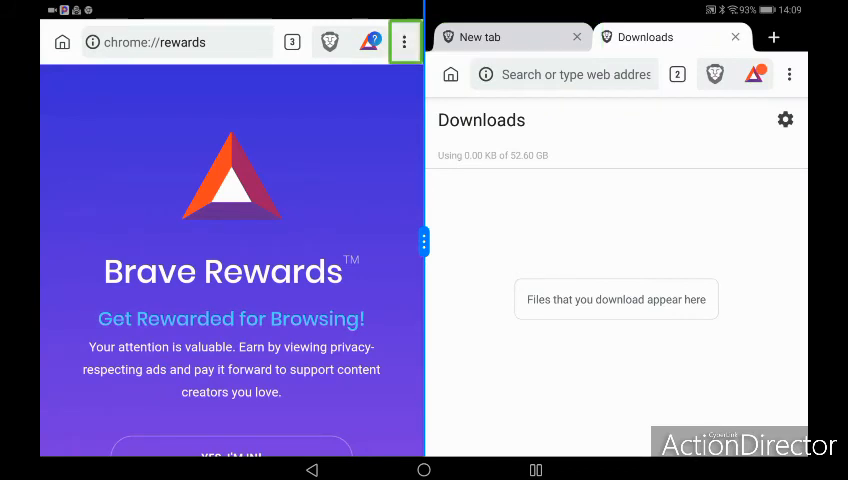
left_click(670, 37)
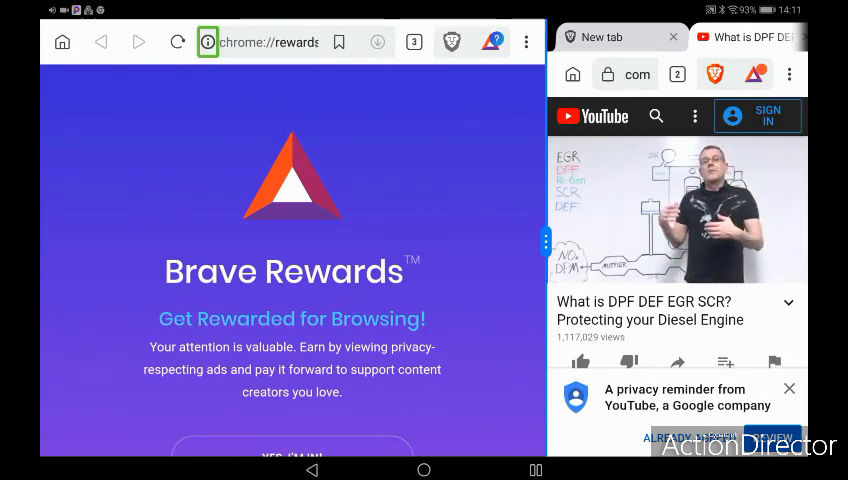
Play the diesel-engine YouTube video in Beta and view its media controls in the notification shade.
left_click(268, 42)
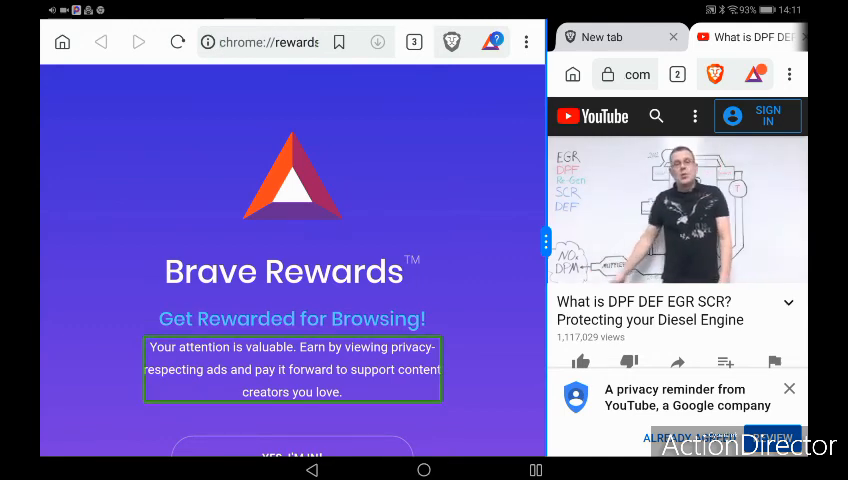
left_click(377, 41)
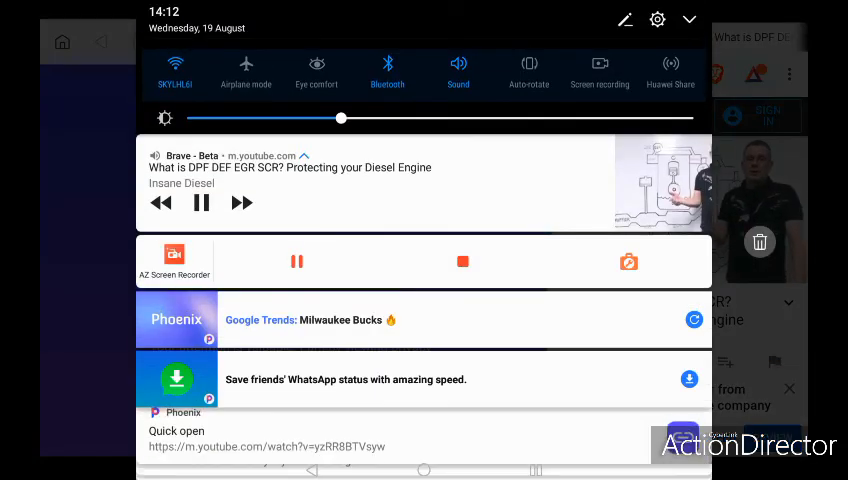
left_click(174, 256)
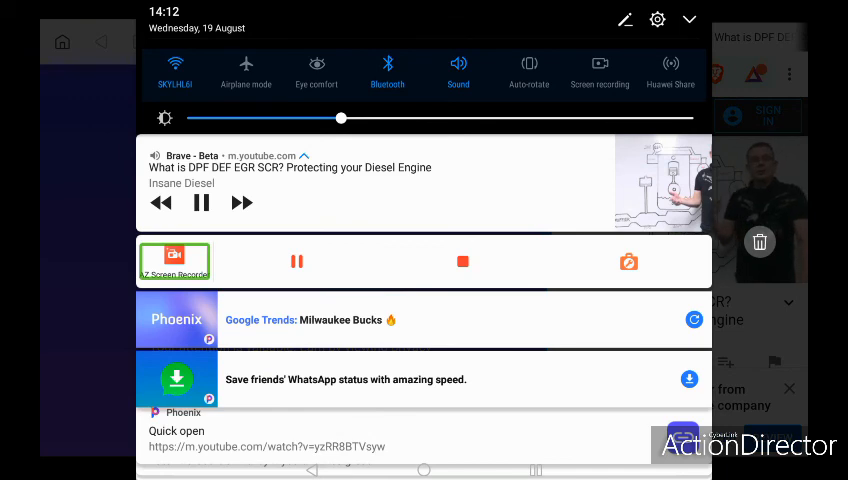